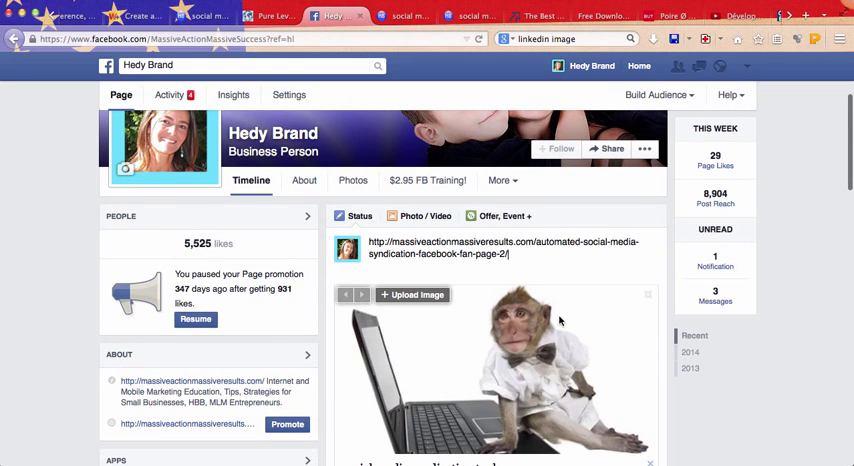
# Upload Social-Monkee2.jpg from the Blog EN folder as the article link's preview image
pyautogui.scroll(-3)
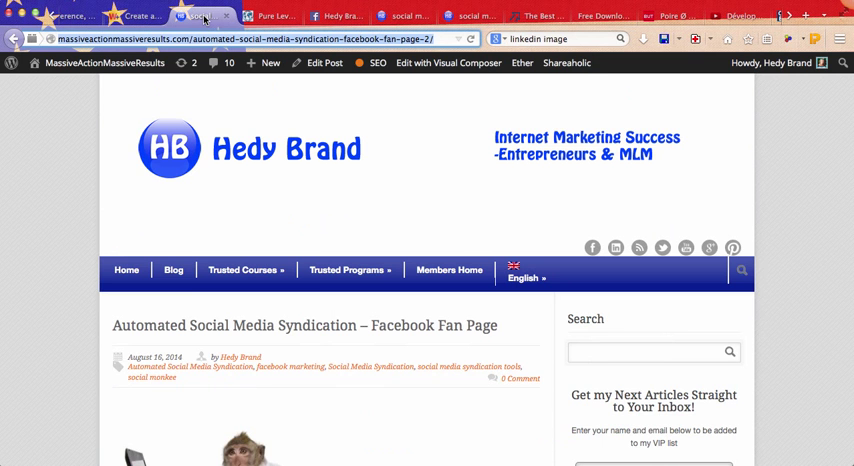
pyautogui.scroll(-3)
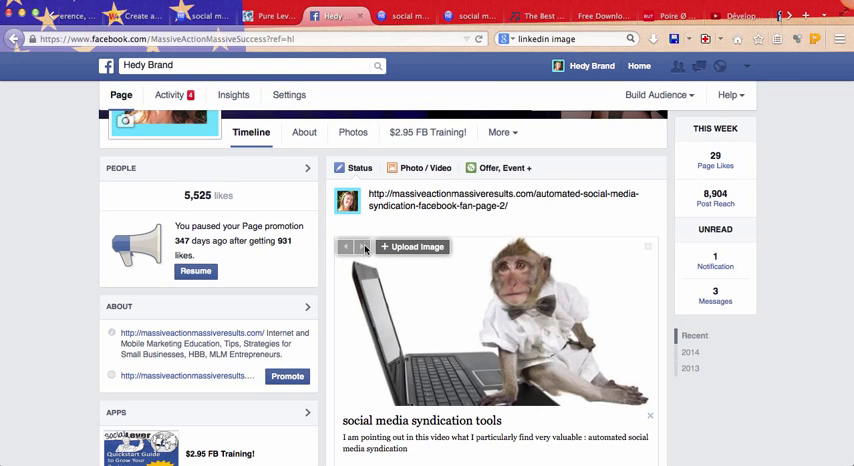
pyautogui.moveTo(412, 247)
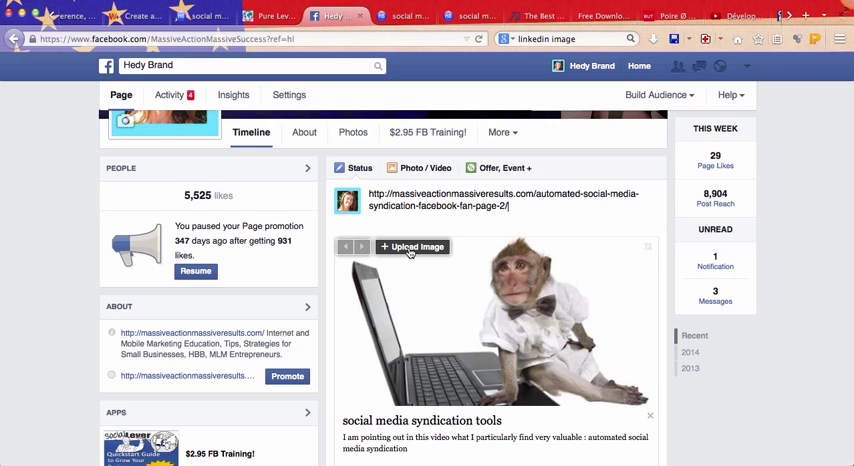
pyautogui.click(412, 247)
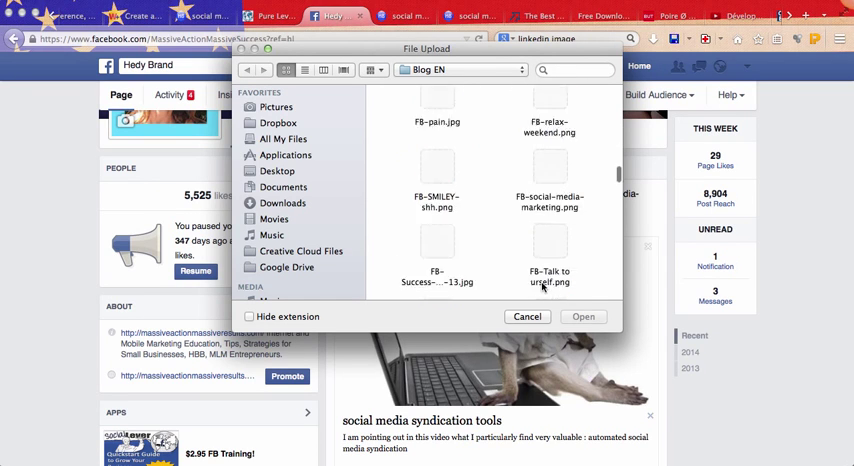
pyautogui.scroll(-3)
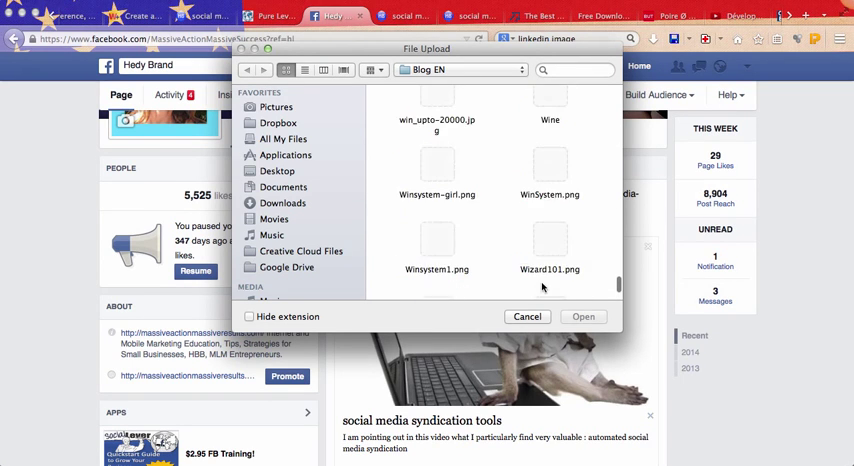
pyautogui.scroll(-3)
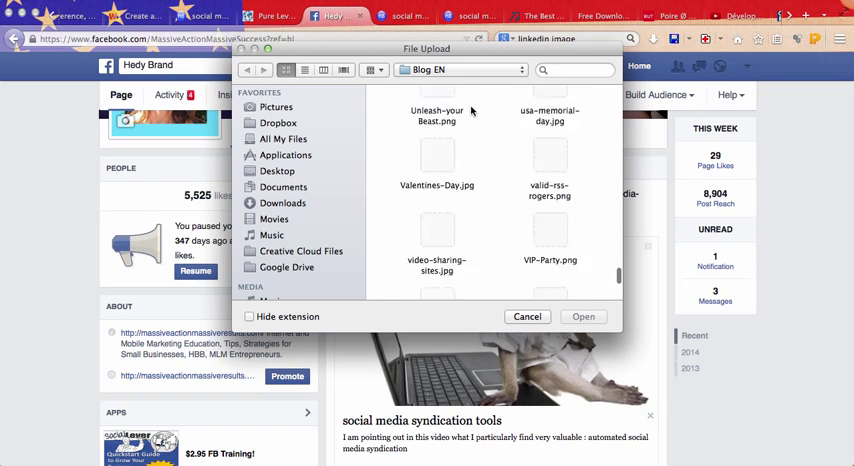
pyautogui.scroll(-3)
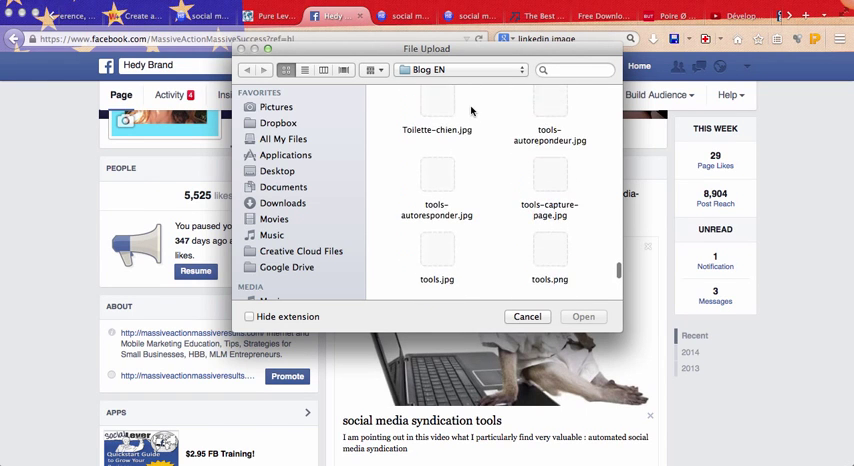
pyautogui.scroll(-3)
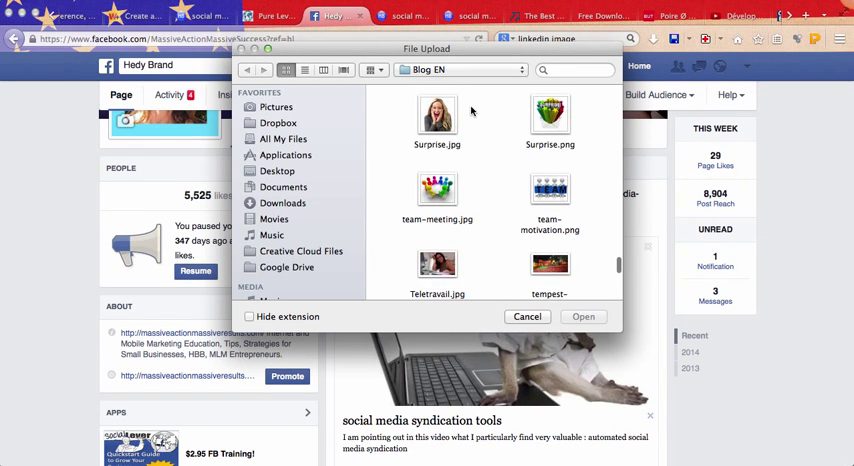
pyautogui.scroll(-3)
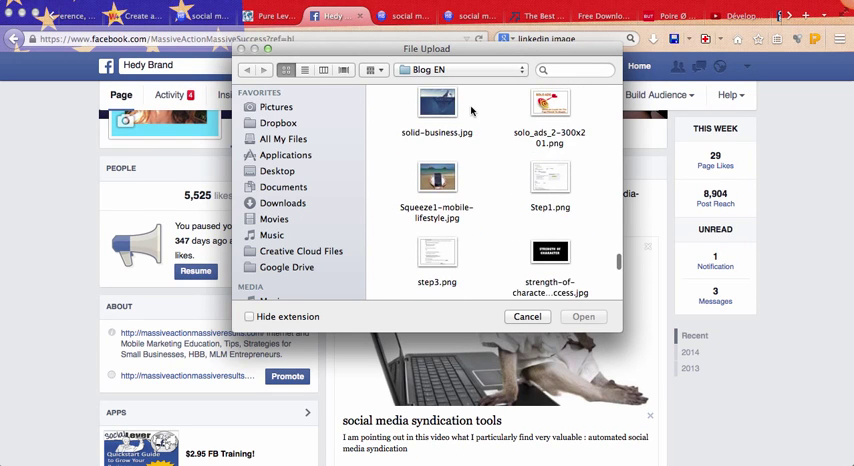
pyautogui.click(437, 205)
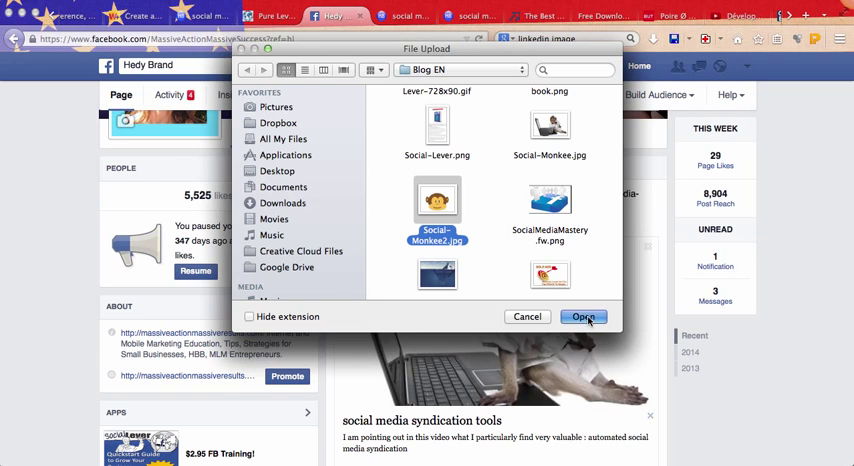
pyautogui.click(584, 317)
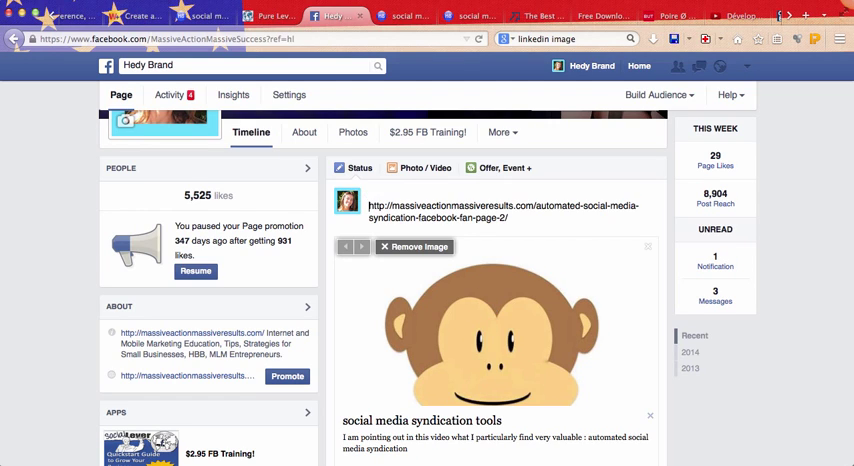
# Write the caption 'Great and Fun way for Social Media Syndication!' above the article link
pyautogui.write('Great')
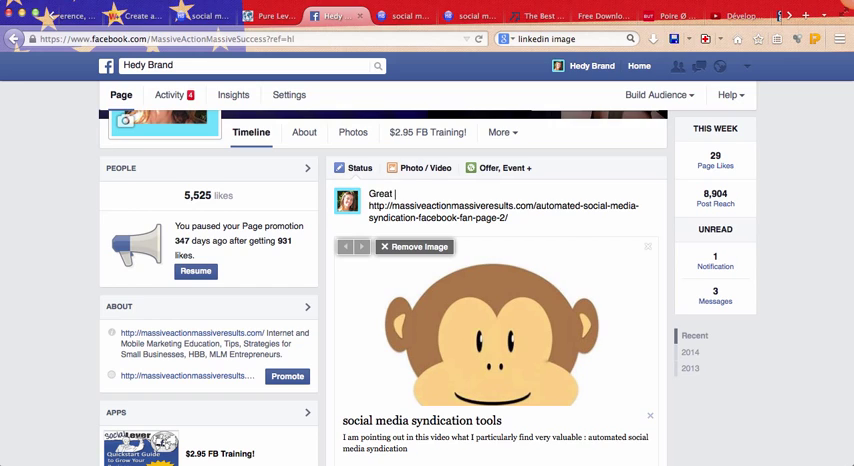
pyautogui.write('way to')
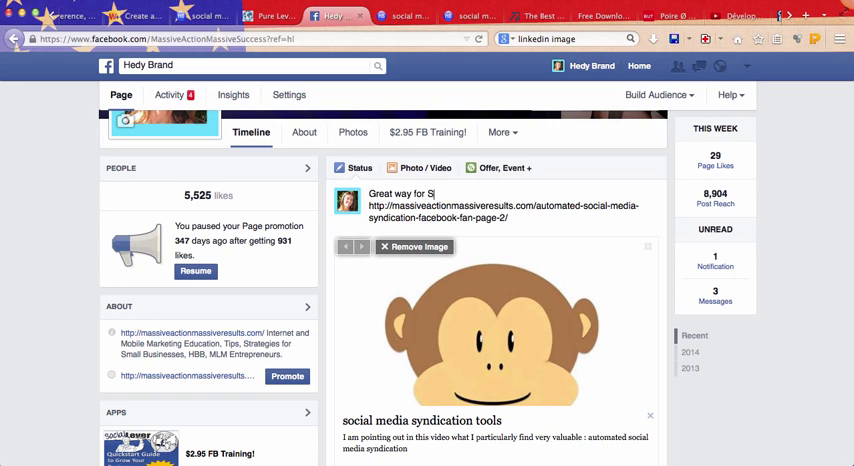
pyautogui.write('ocial Media')
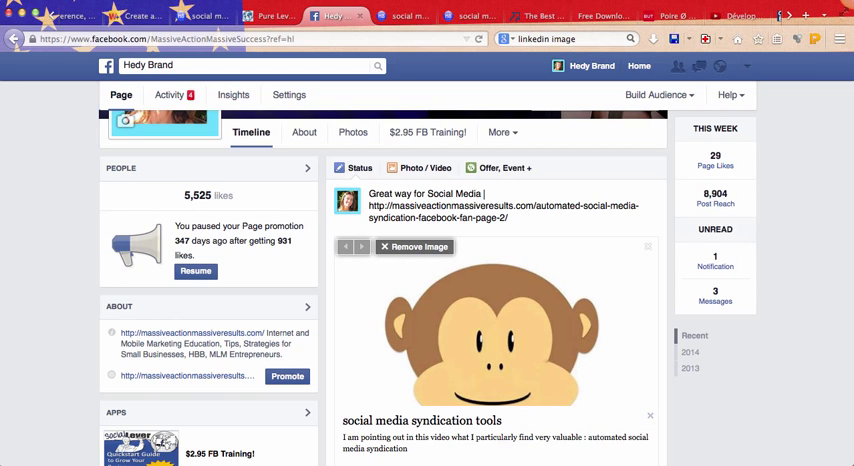
pyautogui.write('Syndication!')
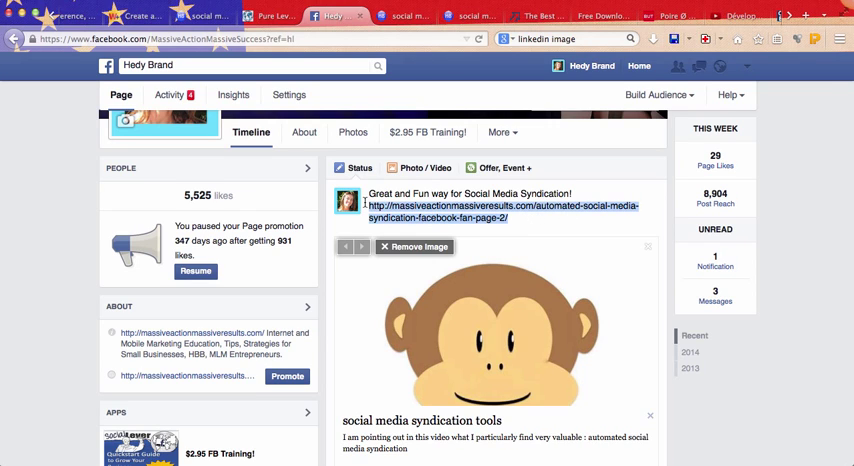
pyautogui.scroll(-3)
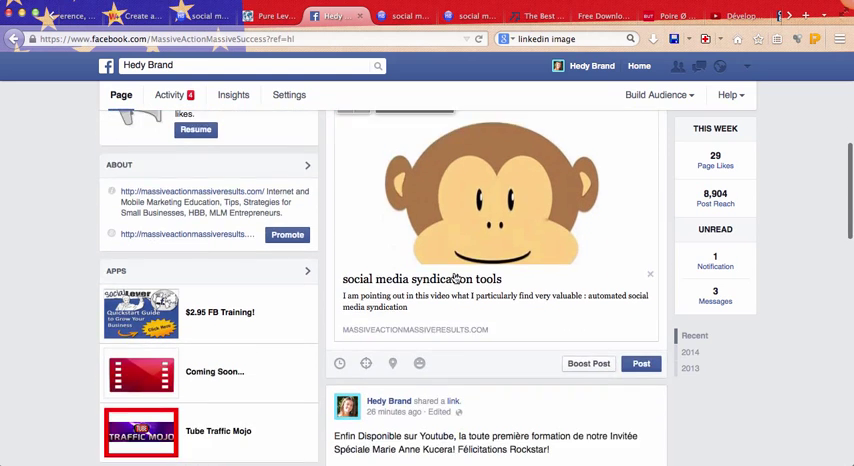
pyautogui.scroll(-3)
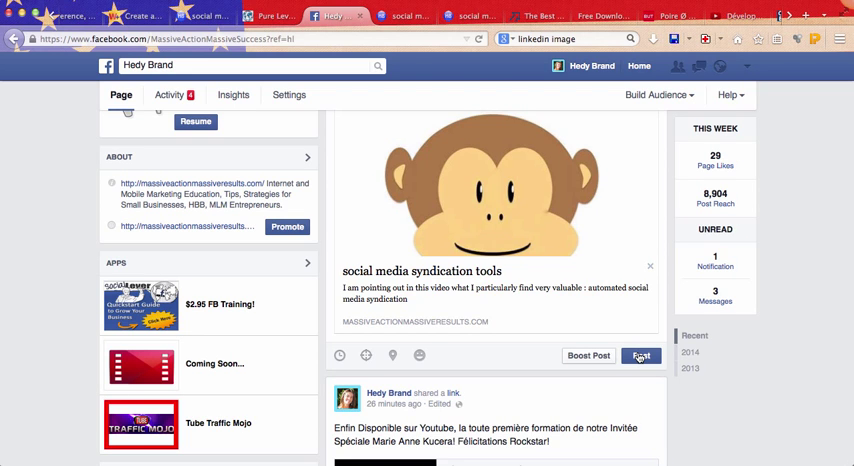
# Scroll through the 'Automated Social Media Syndication – Facebook Fan Page' blog article
pyautogui.scroll(-3)
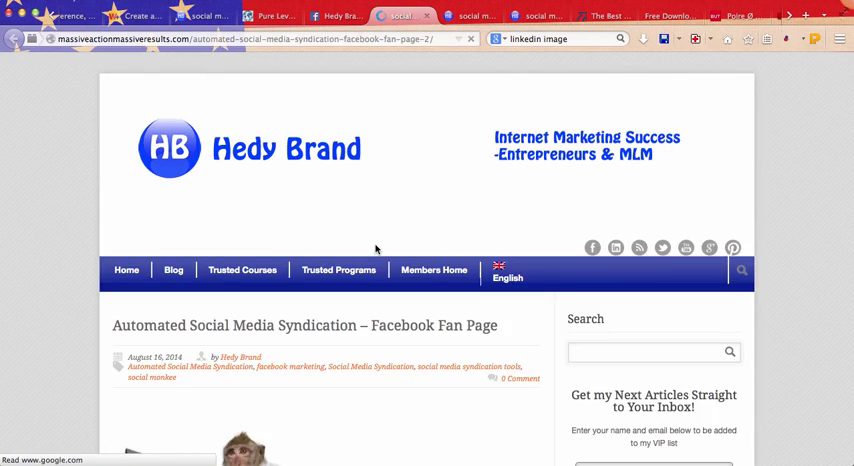
pyautogui.scroll(-3)
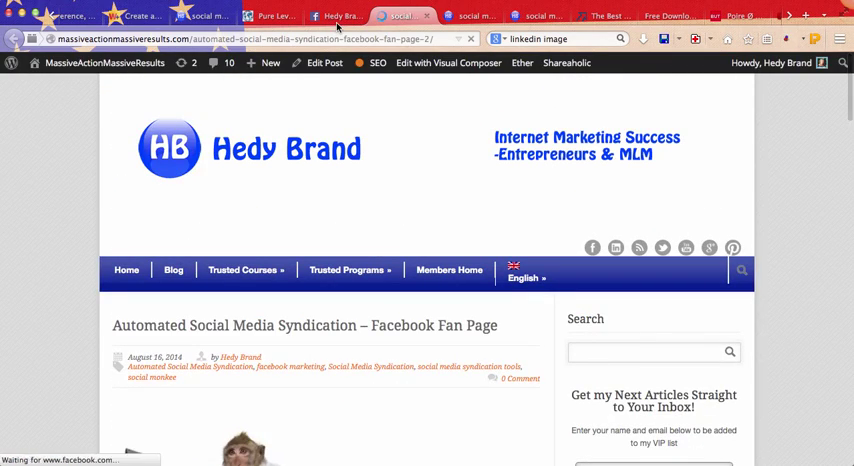
# Grab the LinkedIn networking video URL from YouTube and return to the Facebook page
pyautogui.click(340, 15)
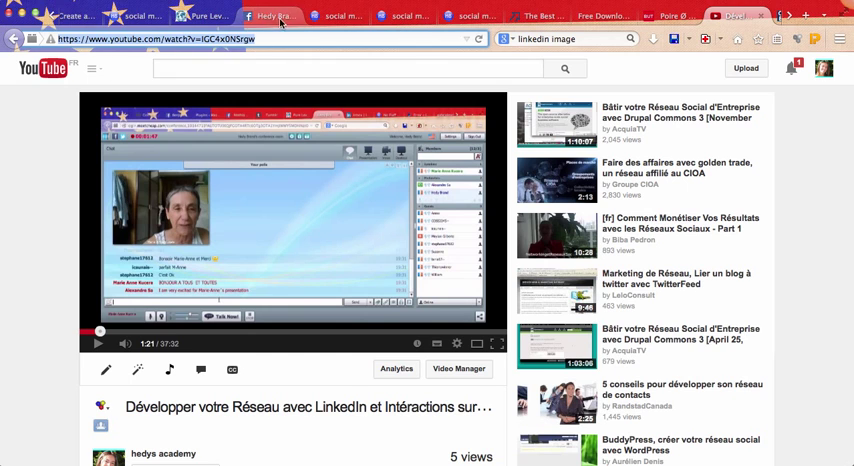
pyautogui.click(275, 16)
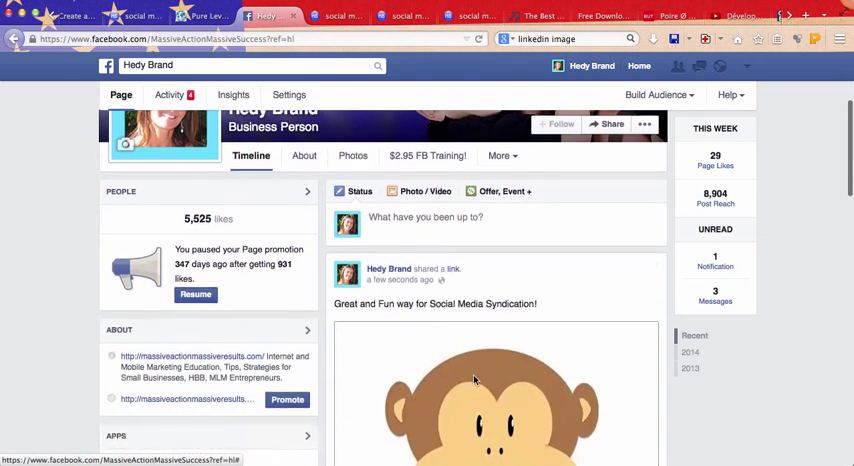
# Paste the YouTube video link and upload Alex-MA.png as its preview image
pyautogui.write('https://www.youtube.com/watch?v=lGC4x0NSrgw')
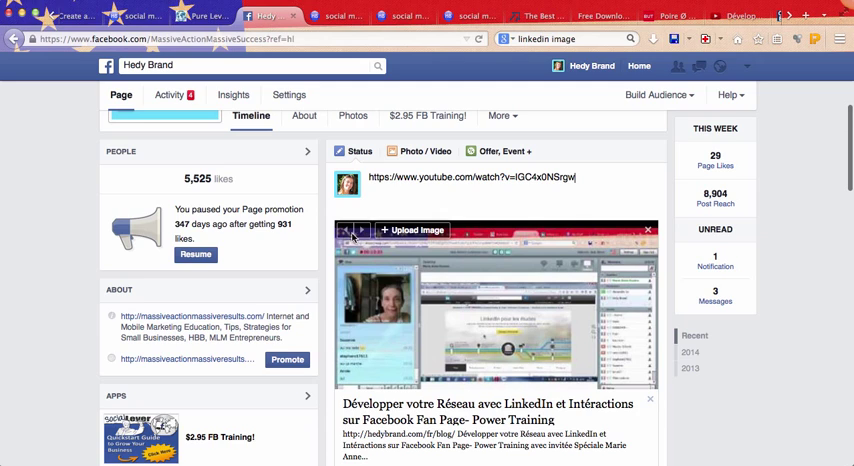
pyautogui.moveTo(411, 230)
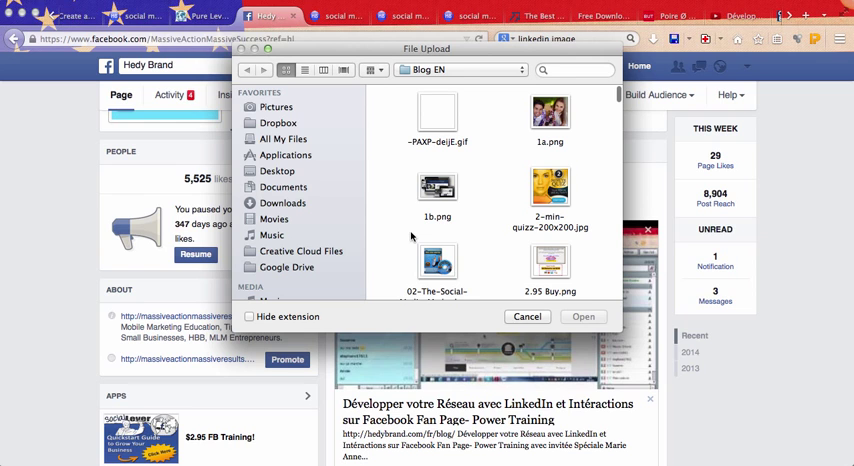
pyautogui.scroll(-3)
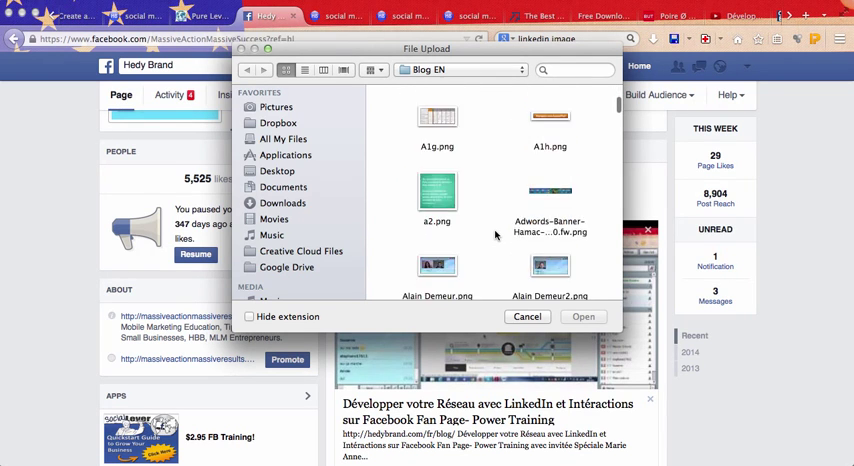
pyautogui.scroll(-3)
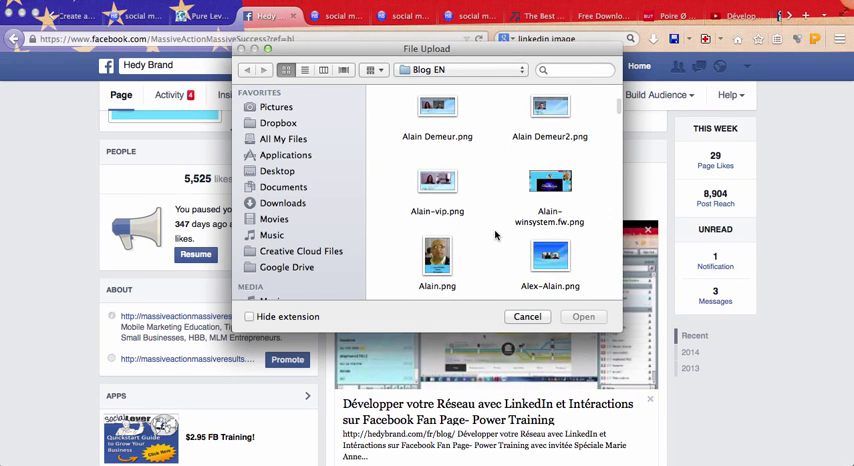
pyautogui.scroll(-3)
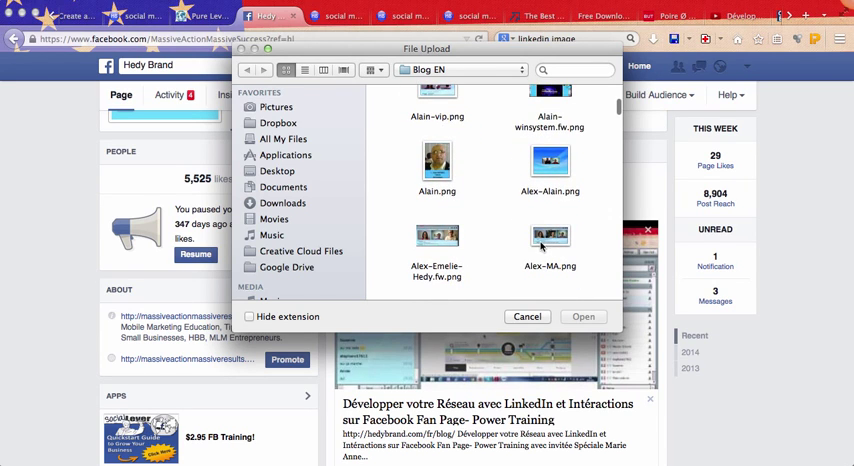
pyautogui.click(549, 238)
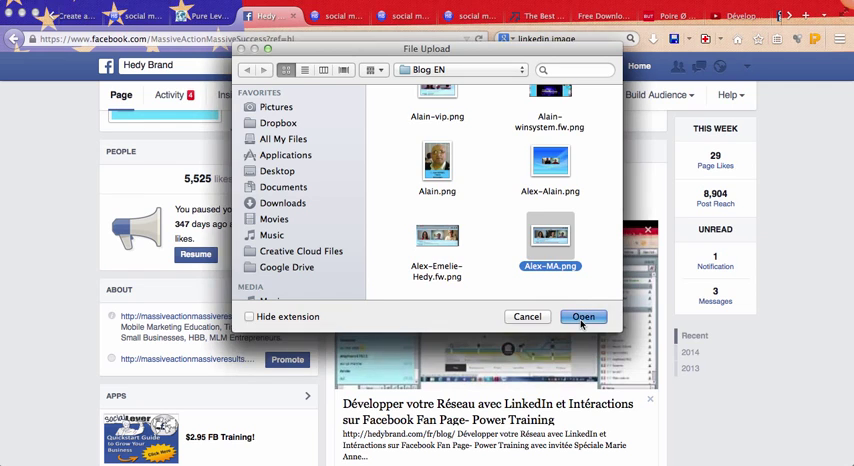
pyautogui.click(583, 316)
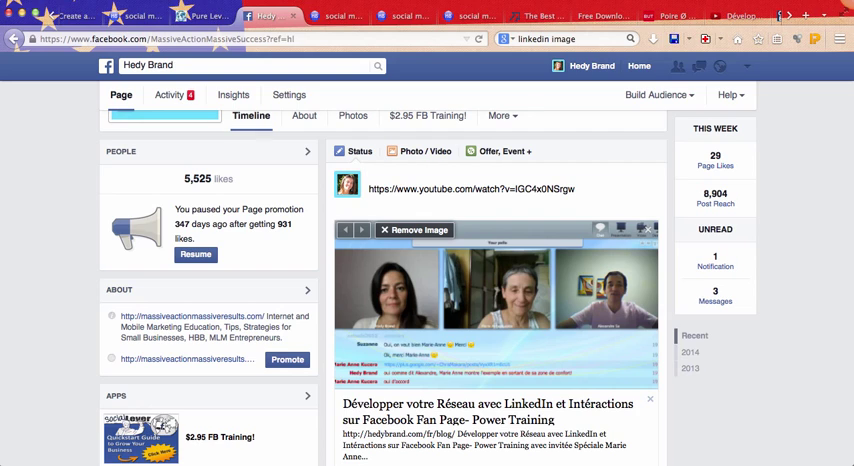
pyautogui.write('Fun')
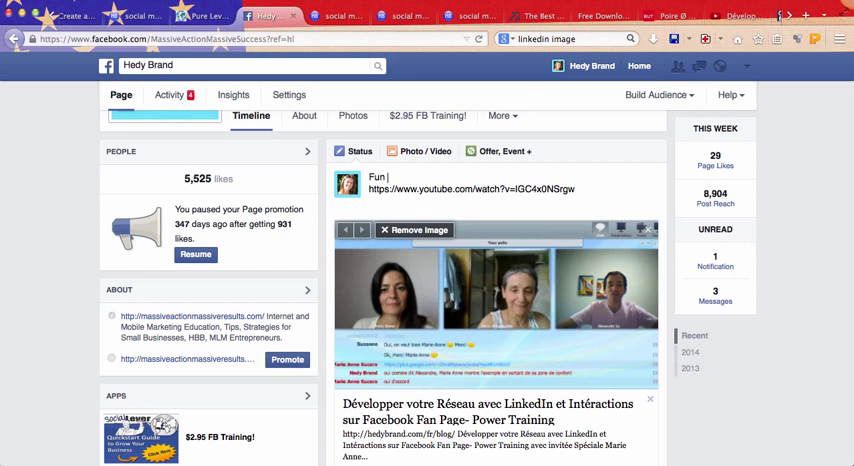
pyautogui.write('So amazing to work')
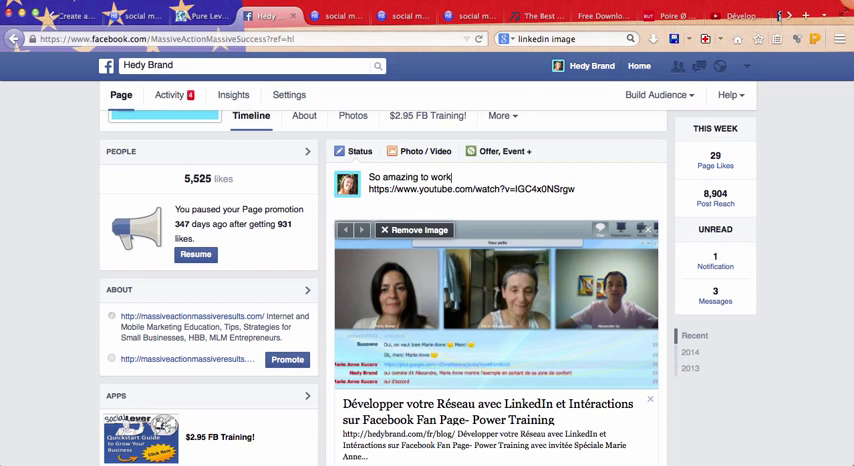
pyautogui.write('with')
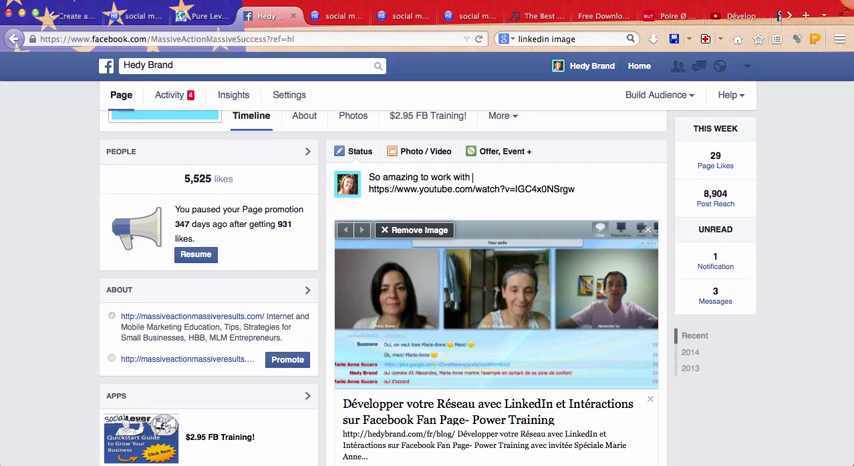
pyautogui.write('Rockstars')
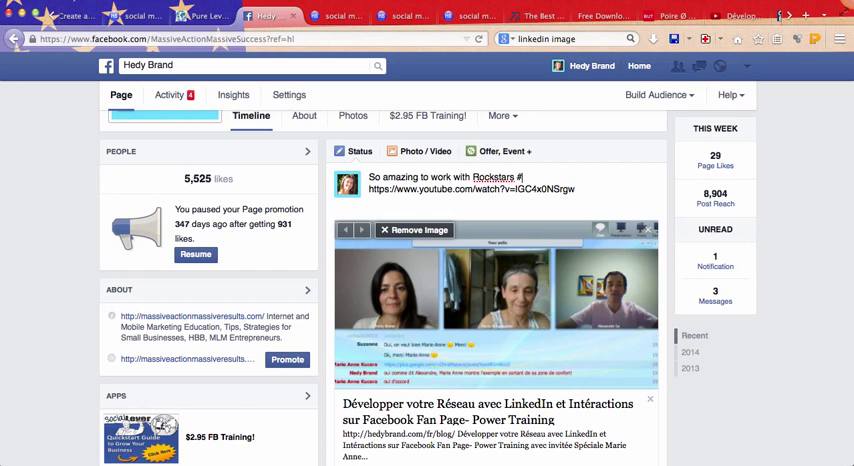
pyautogui.write('#Marie')
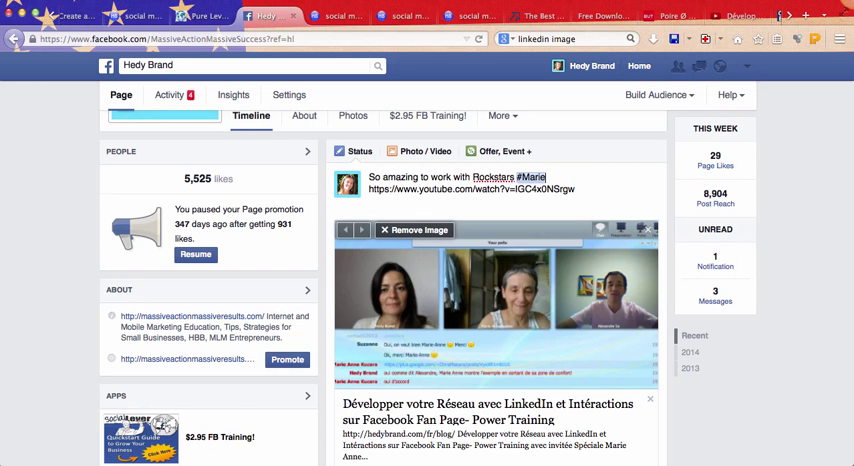
pyautogui.write('Anne')
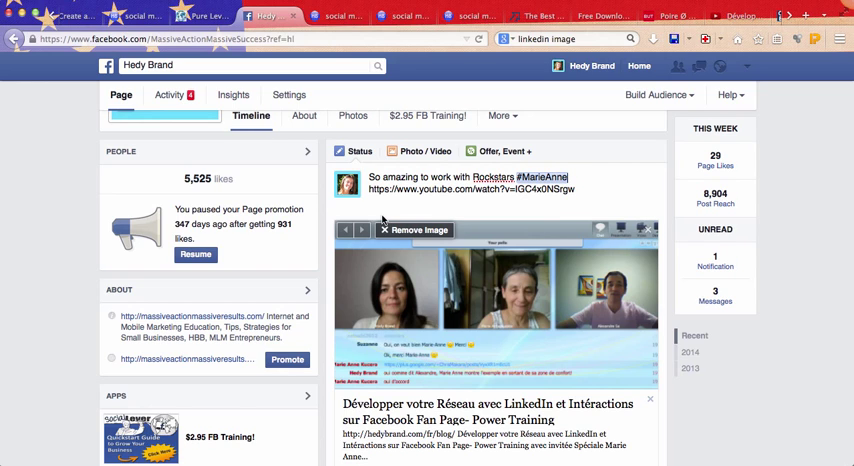
pyautogui.write('Kucera')
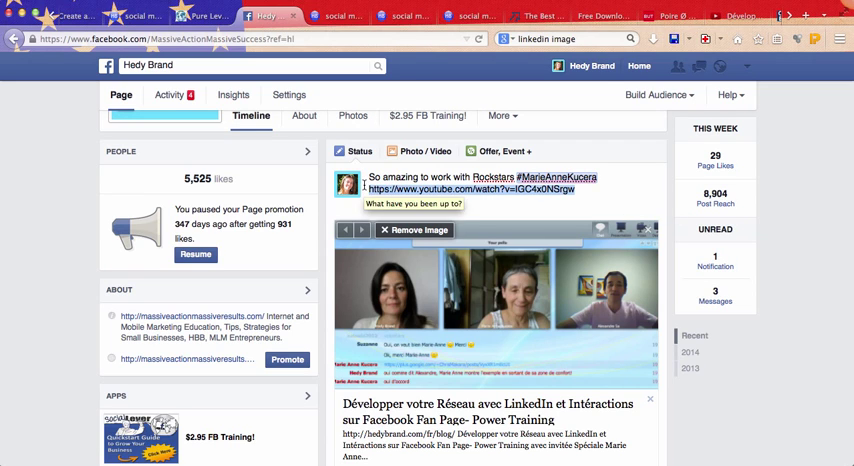
pyautogui.scroll(-3)
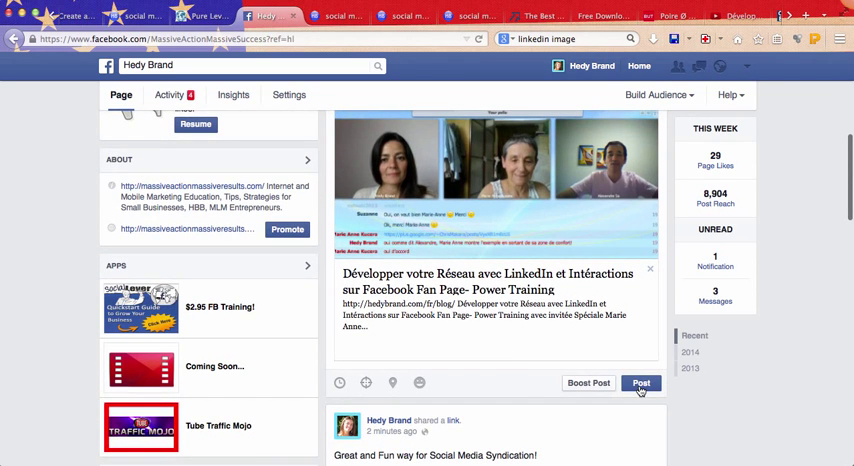
# Publish the 'So amazing to work with Rockstars' video post on the page timeline
pyautogui.click(641, 383)
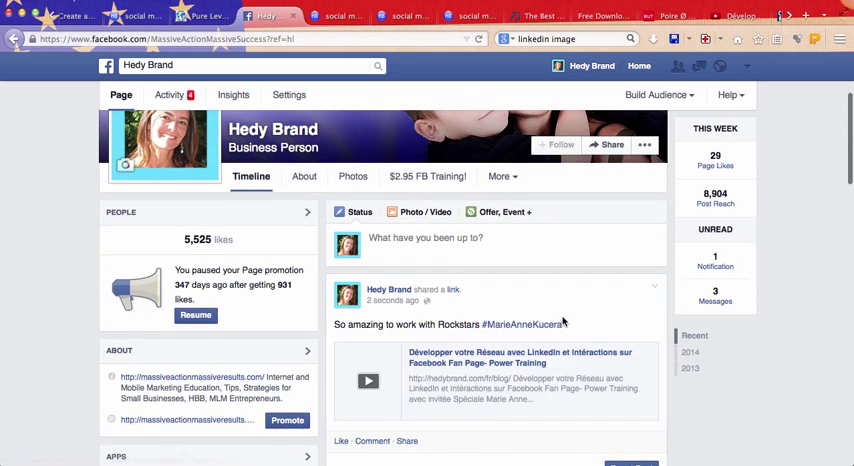
pyautogui.scroll(-3)
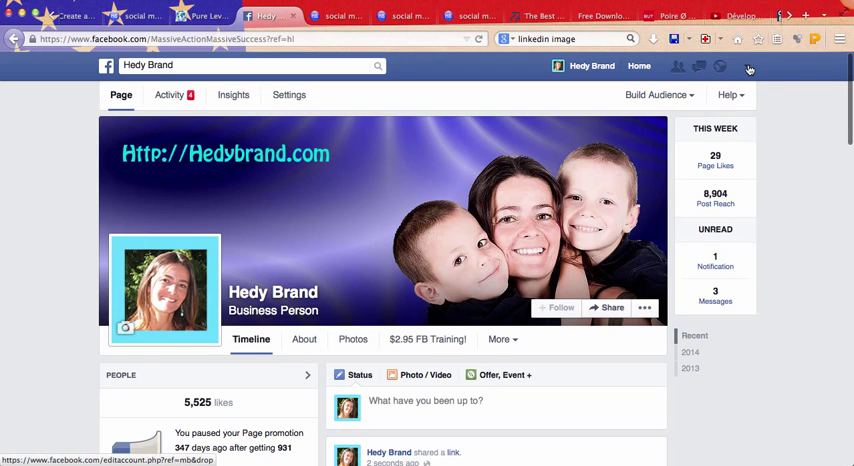
# Switch to using Facebook as Hedy Brand and return to the profile timeline
pyautogui.click(747, 66)
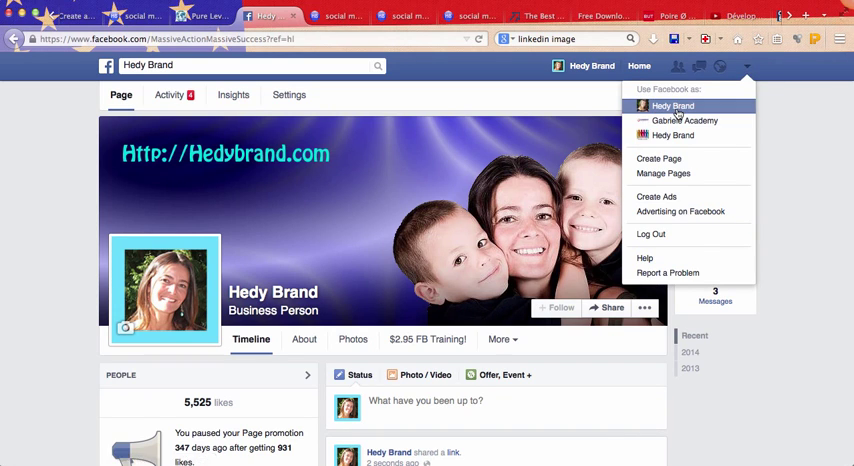
pyautogui.click(672, 106)
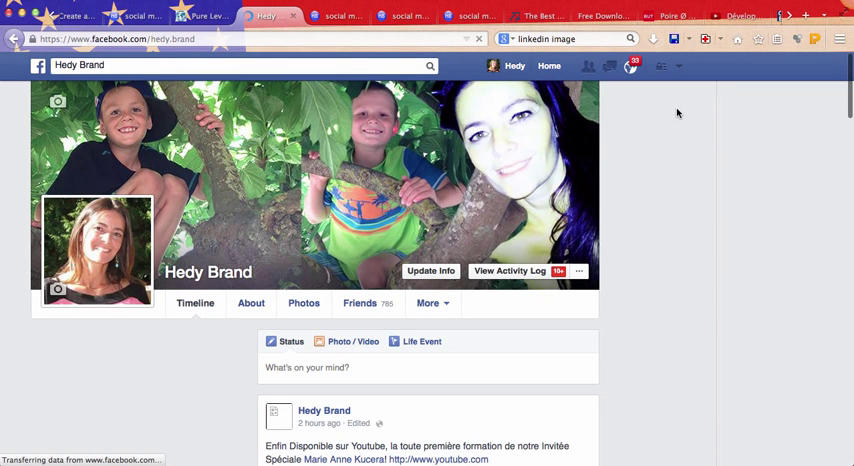
pyautogui.moveTo(620, 217)
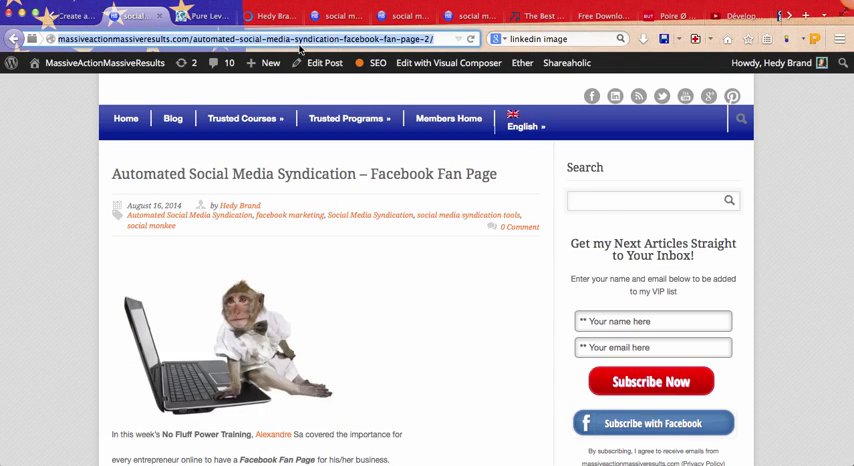
pyautogui.click(270, 16)
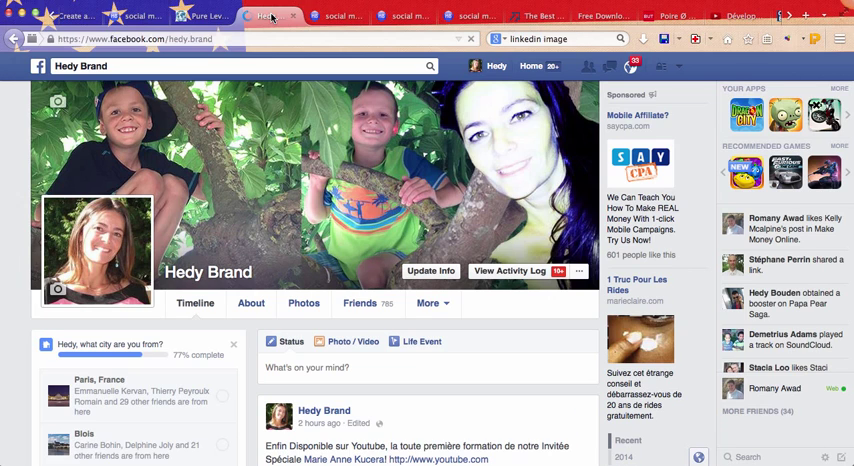
pyautogui.scroll(-3)
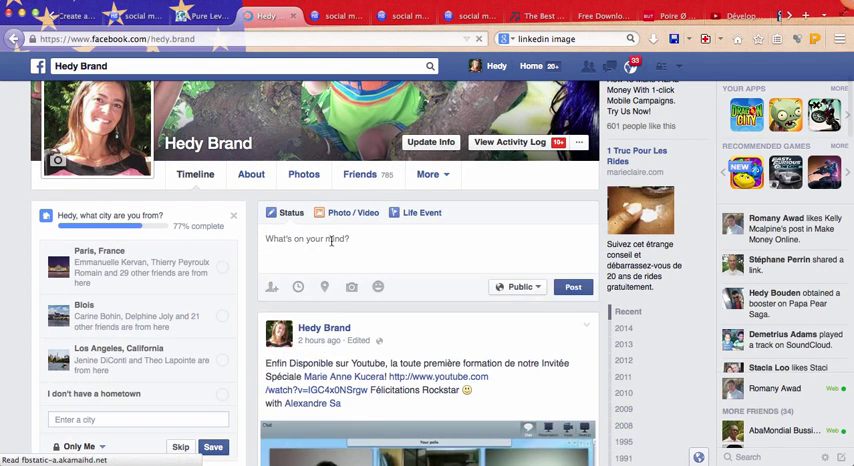
# Paste the massiveactionpassiveresults.com syndication article URL into the profile status box
pyautogui.write('http://massiveactionpassiveresults.com/automated-social-media-syndication-facebook-fan-page-2/')
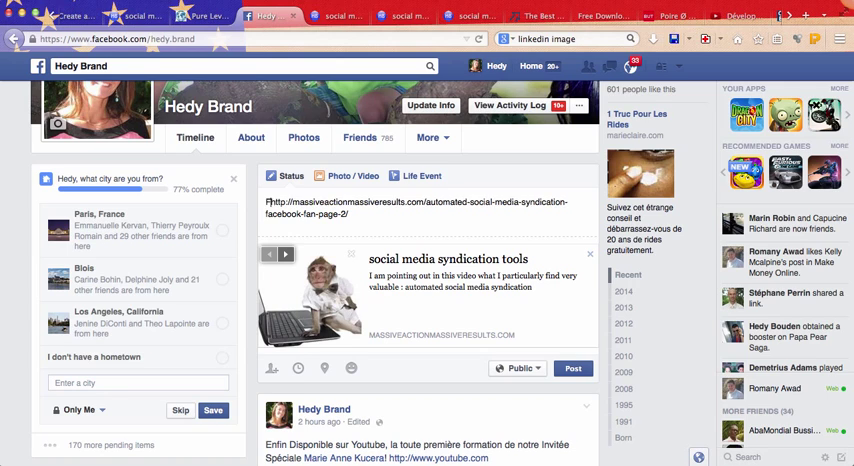
# Replace the pasted URL with the caption 'Fun way for Social Media Syndication!'
pyautogui.write('Fun way for Social Media Syndication!')
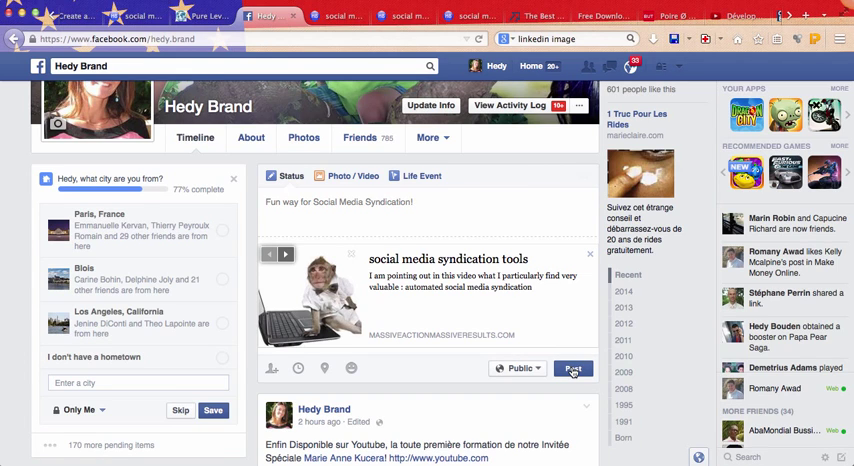
# Publish the syndication tools article post and check it on Hedy Brand's timeline
pyautogui.click(574, 368)
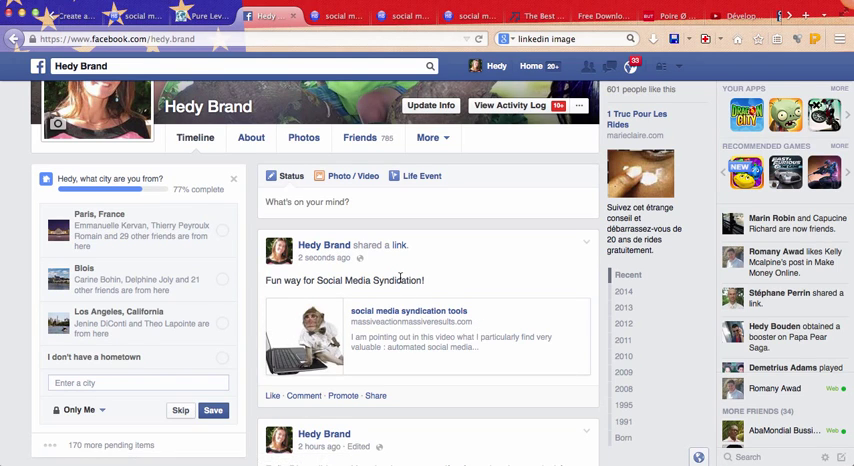
pyautogui.scroll(-3)
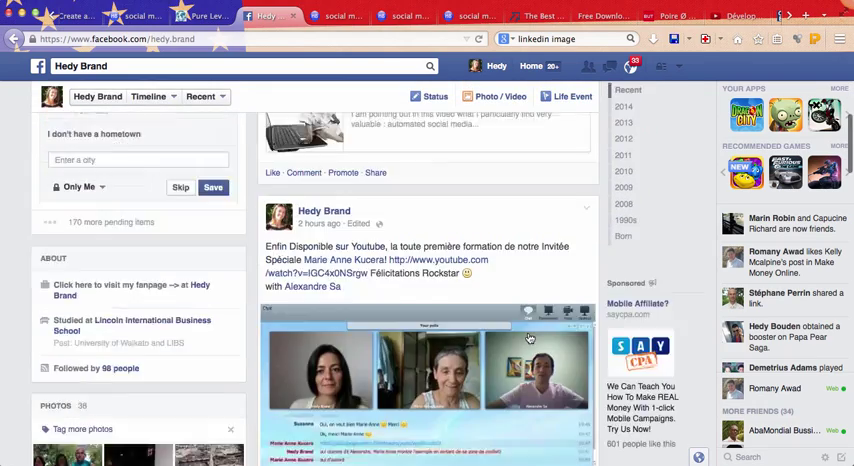
pyautogui.scroll(3)
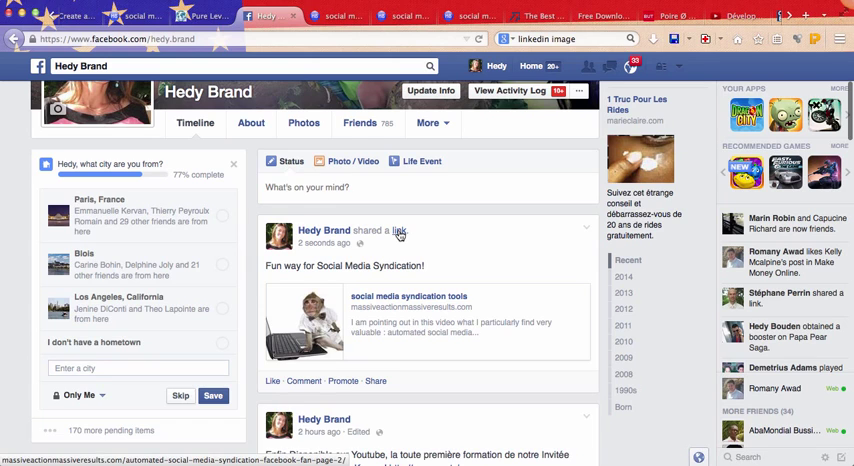
pyautogui.scroll(-3)
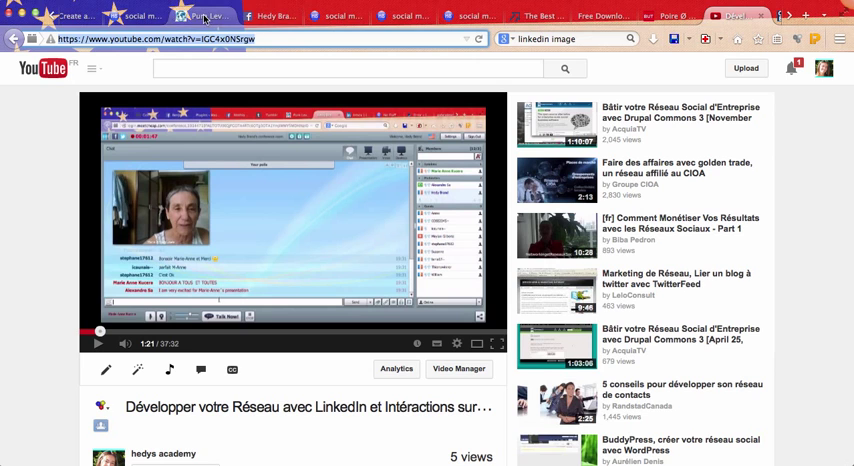
pyautogui.click(270, 15)
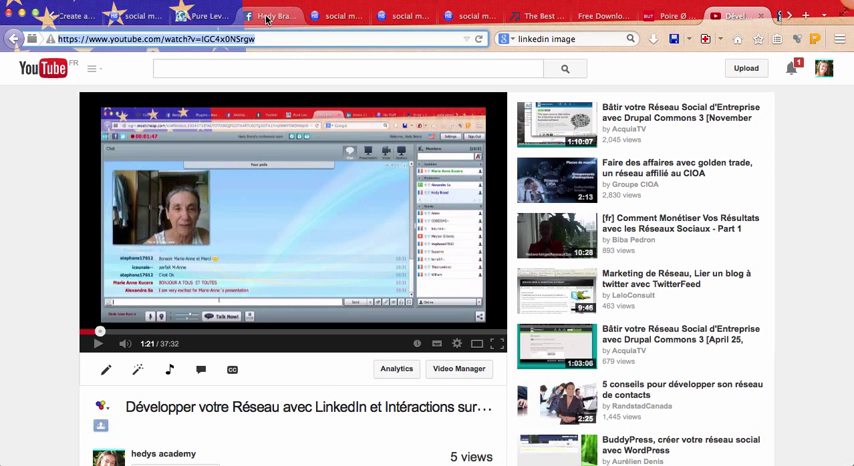